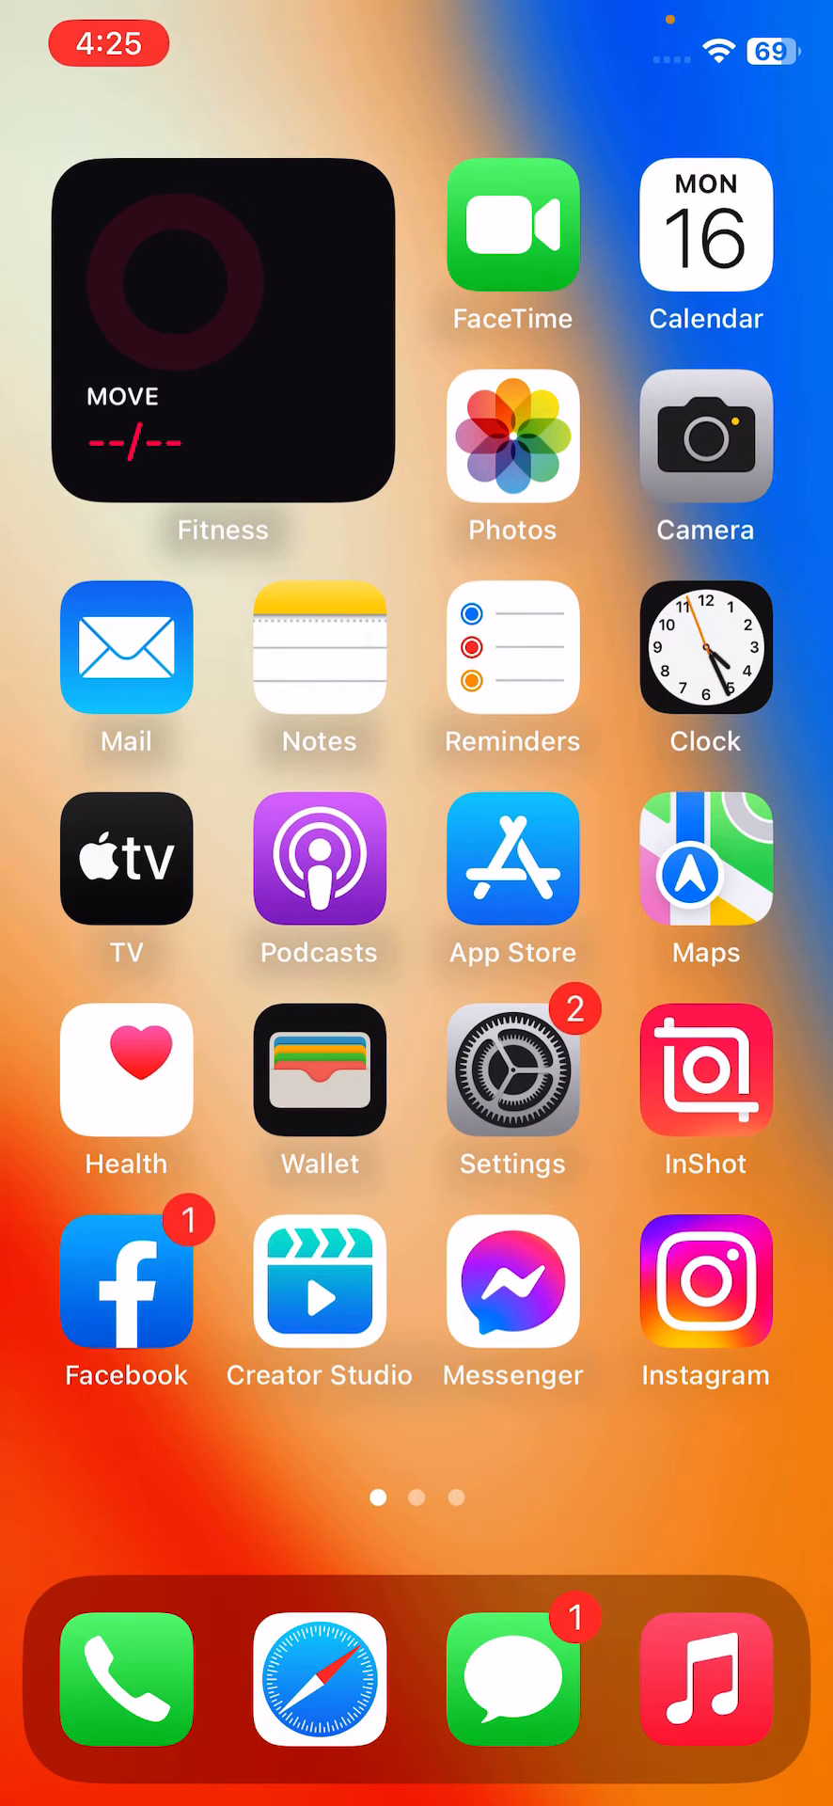
# Step: Open Settings and go to General's Software Update page
pyautogui.click(512, 1076)
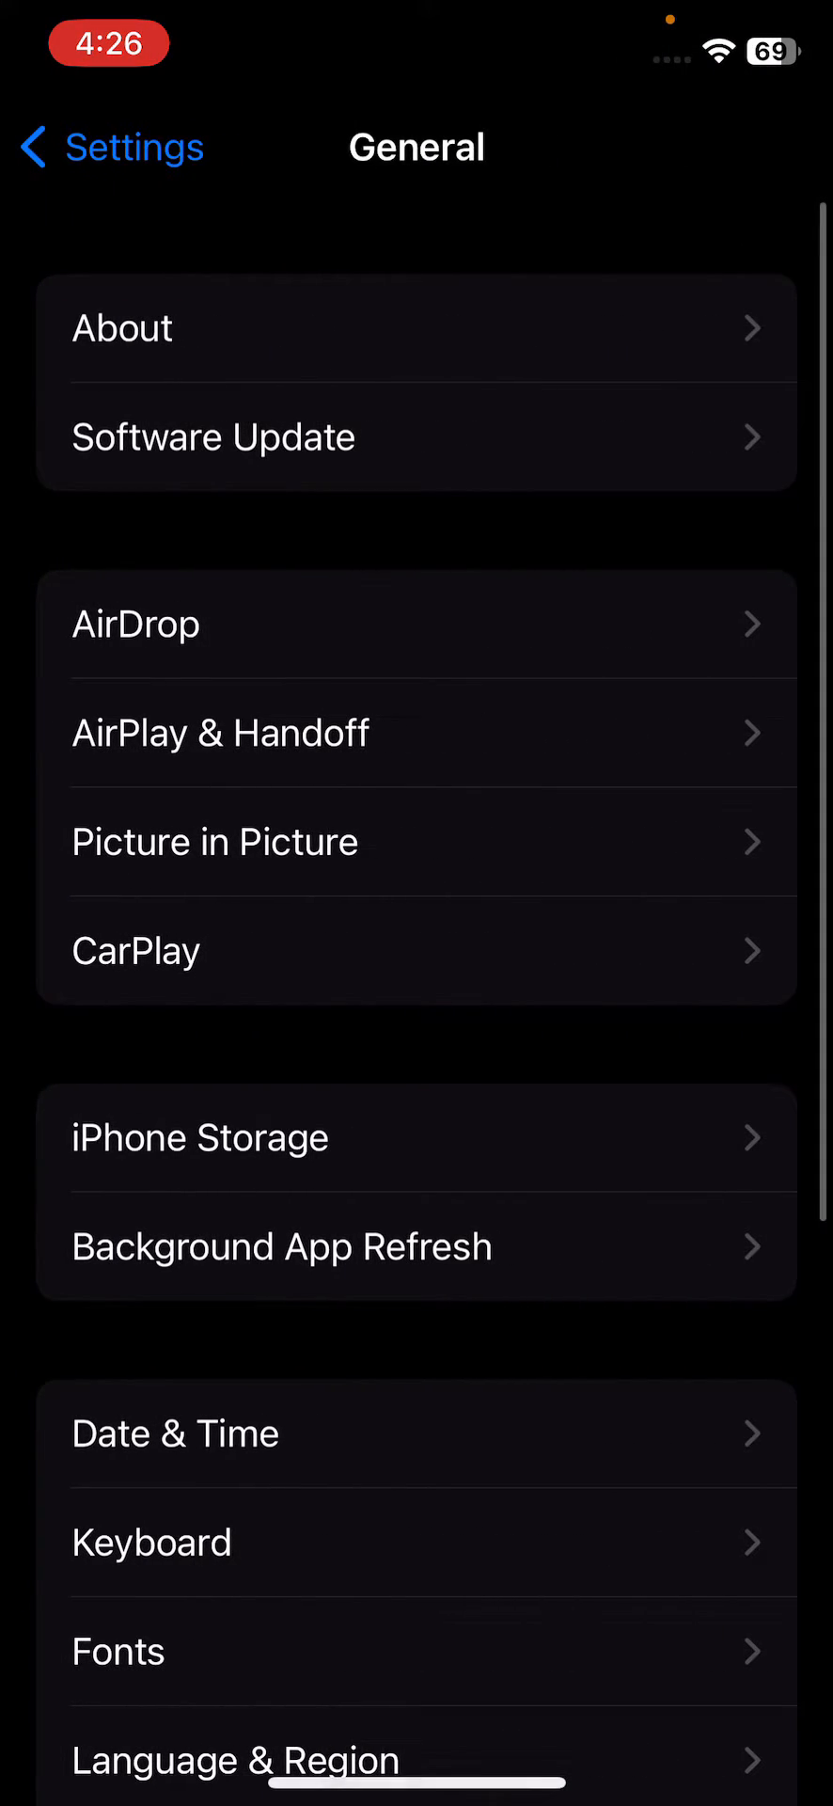
pyautogui.click(214, 437)
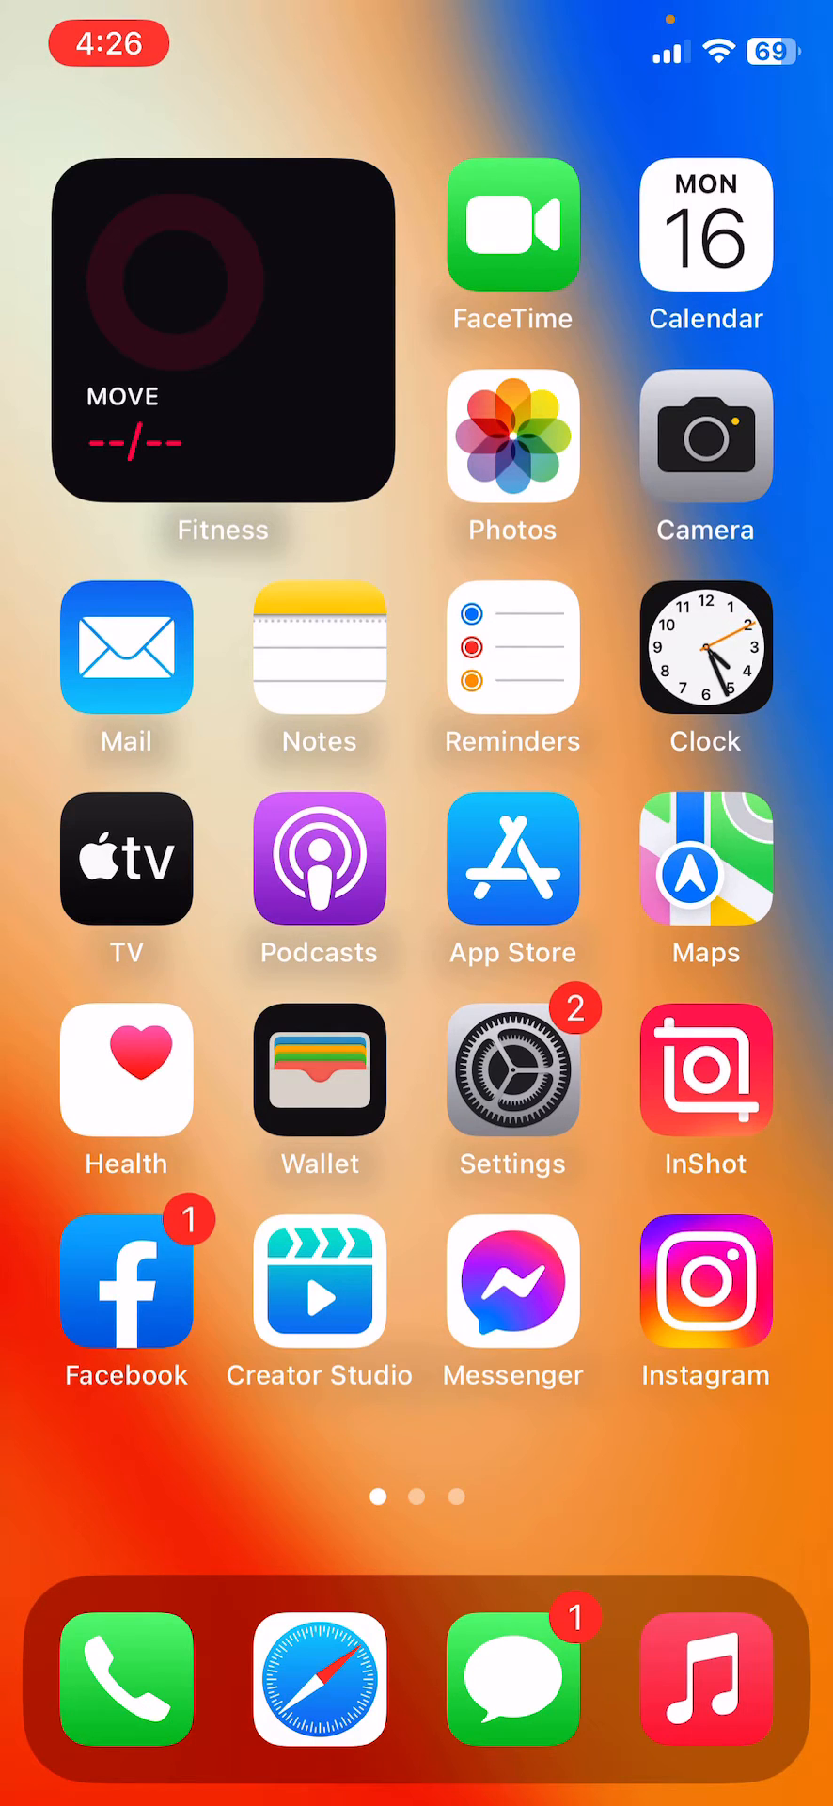
# Step: Reopen Settings and go to the Face ID & Passcode page
pyautogui.click(512, 1071)
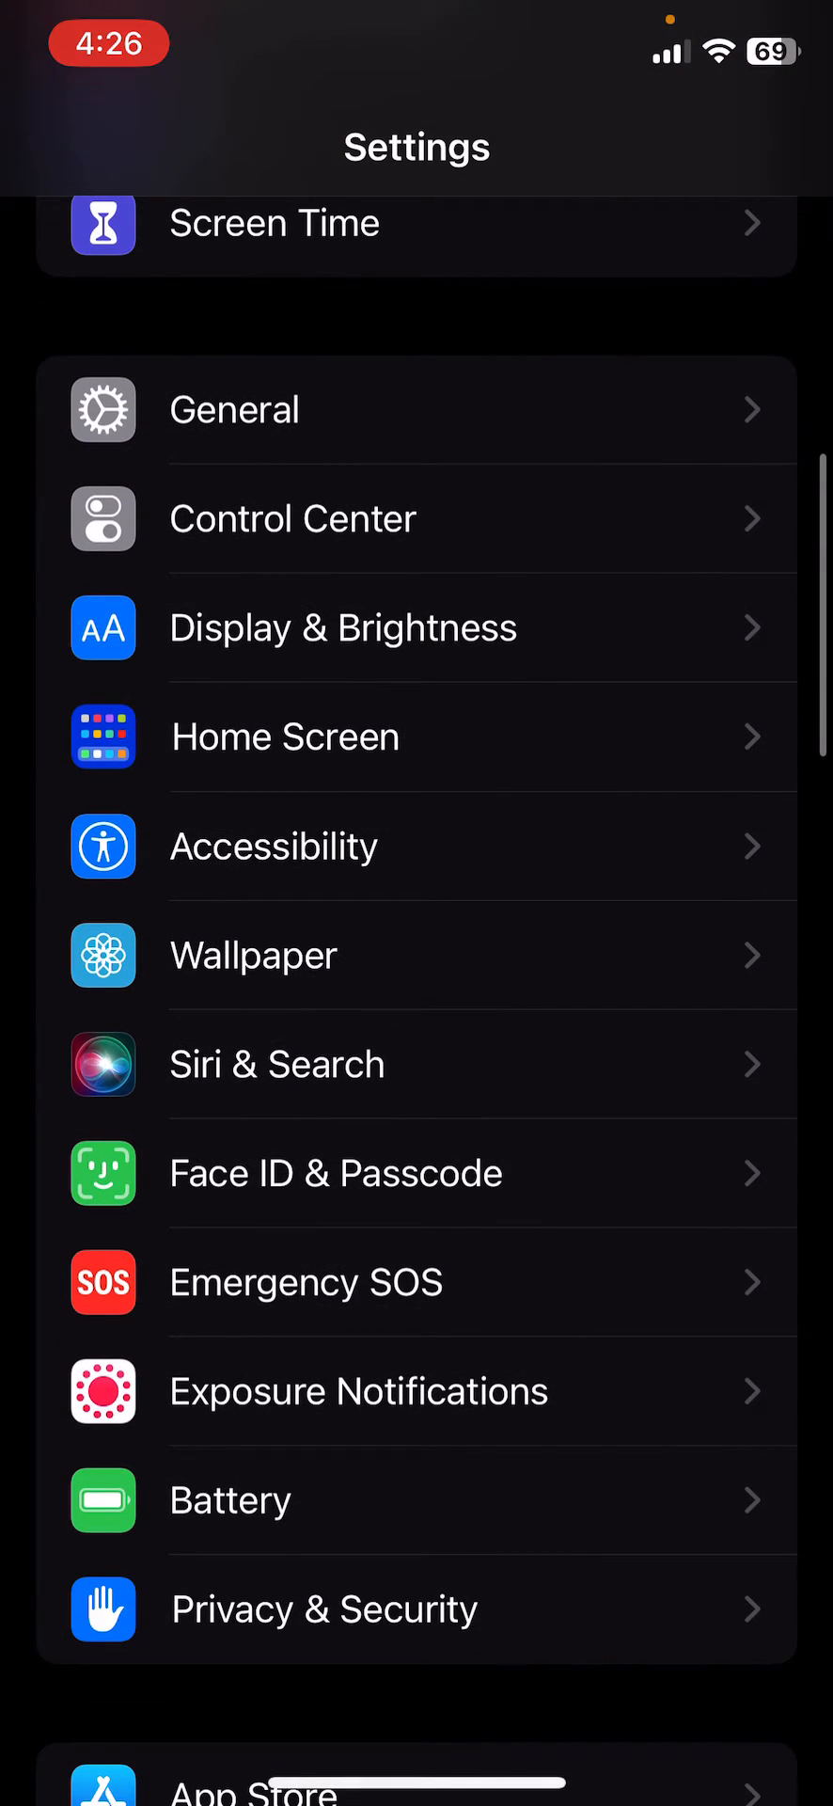
pyautogui.click(335, 1174)
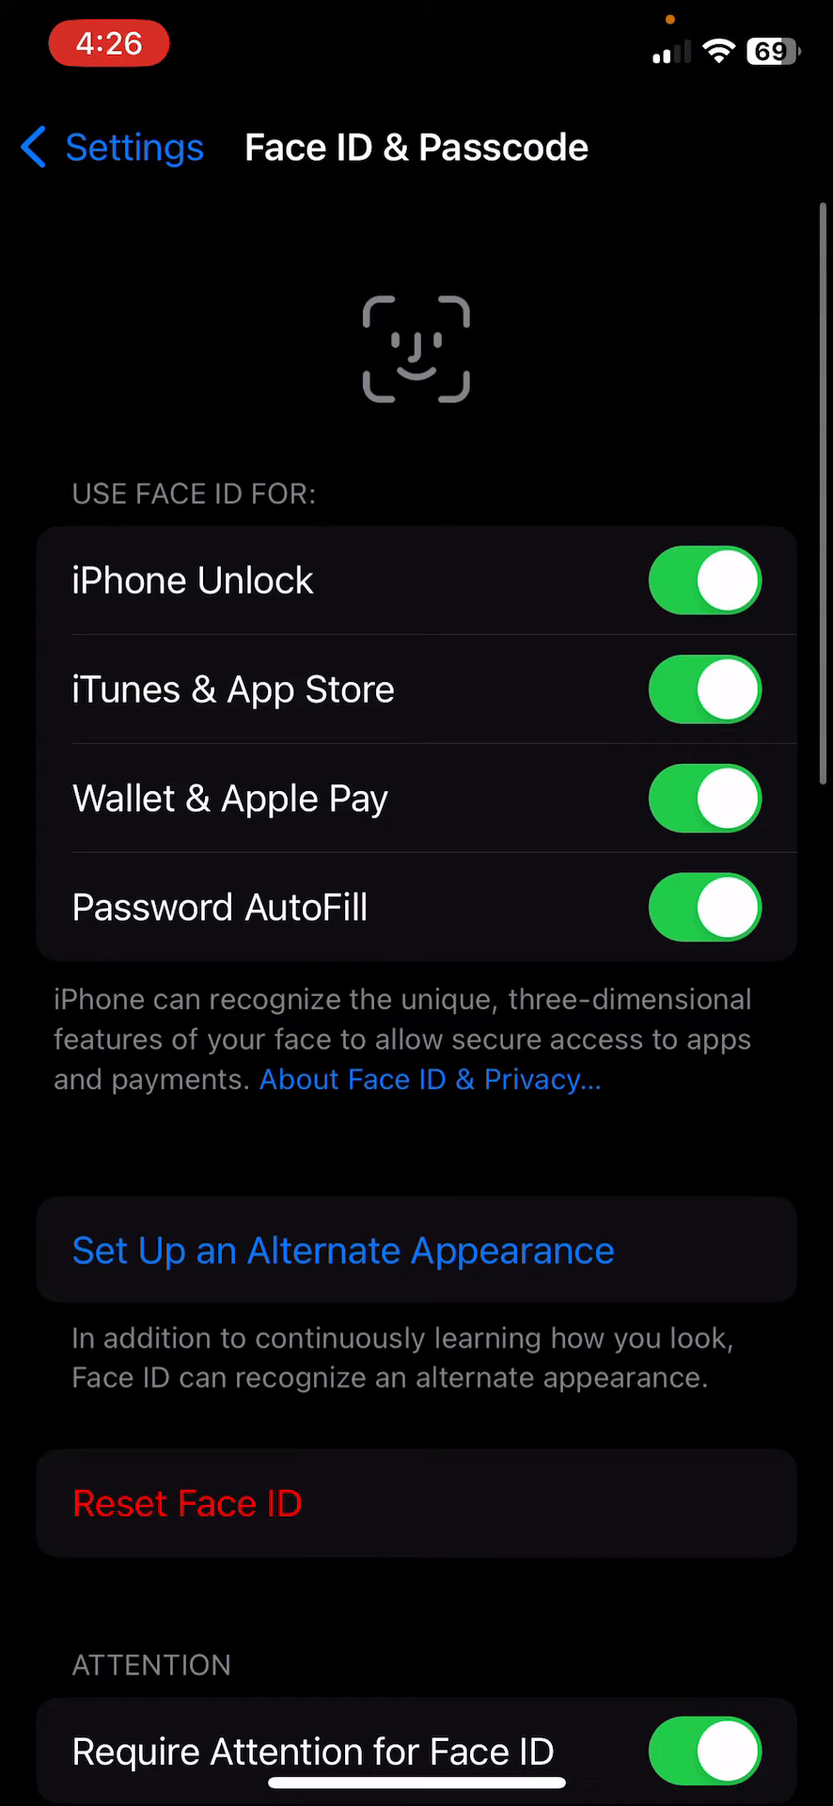